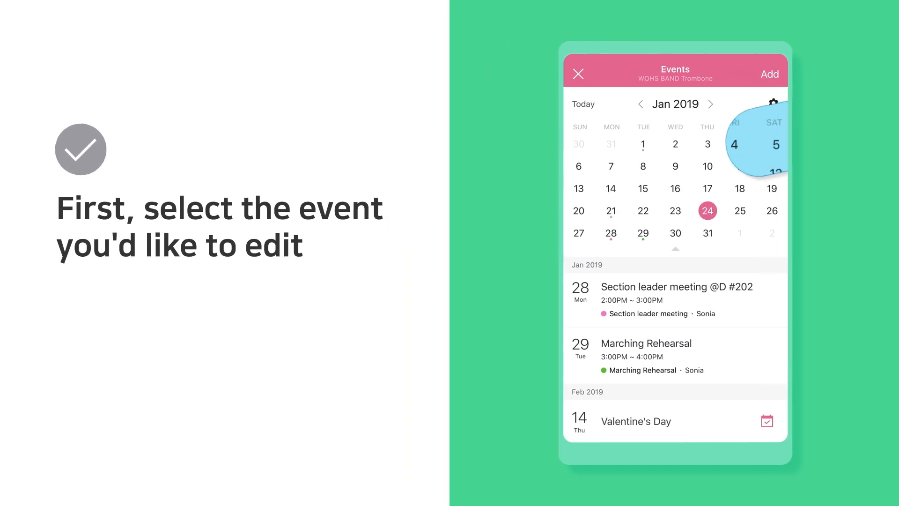
Step: Open the Section leader meeting @D #202 entry on 28 Jan 2019 in the Events calendar
{"action": "left_click", "coordinate": [675, 298]}
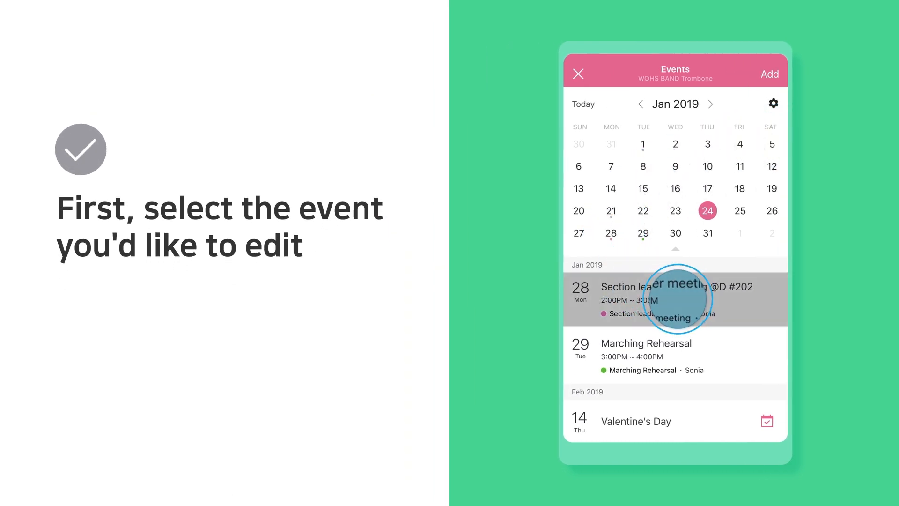
{"action": "left_click", "coordinate": [675, 299]}
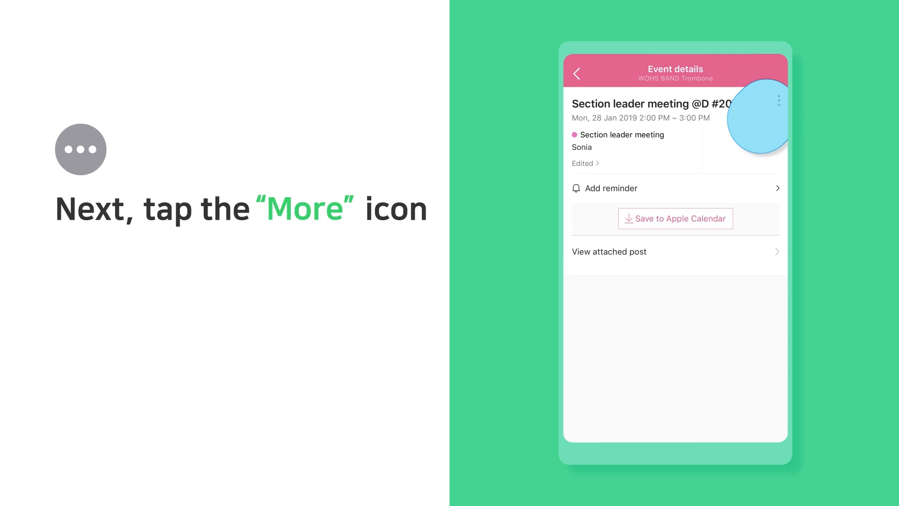
Step: Choose Edit from the event's More menu to edit the 4:00–5:00 PM meeting
{"action": "left_click", "coordinate": [779, 100]}
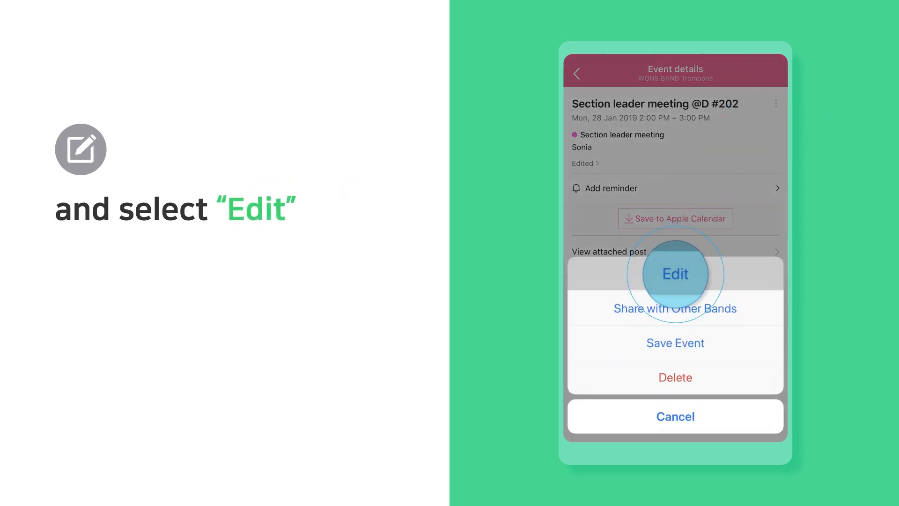
{"action": "left_click", "coordinate": [675, 274]}
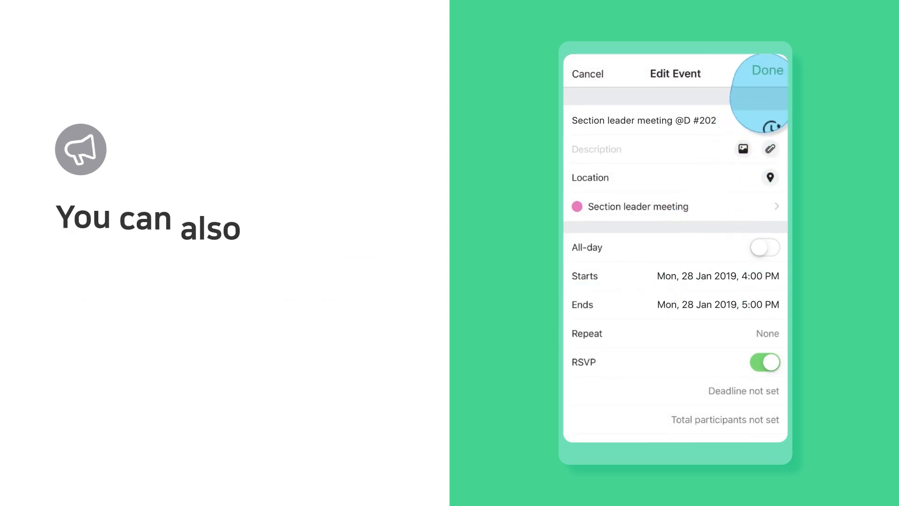
Step: Save the Section leader meeting changes and confirm notifying members
{"action": "left_click", "coordinate": [767, 74]}
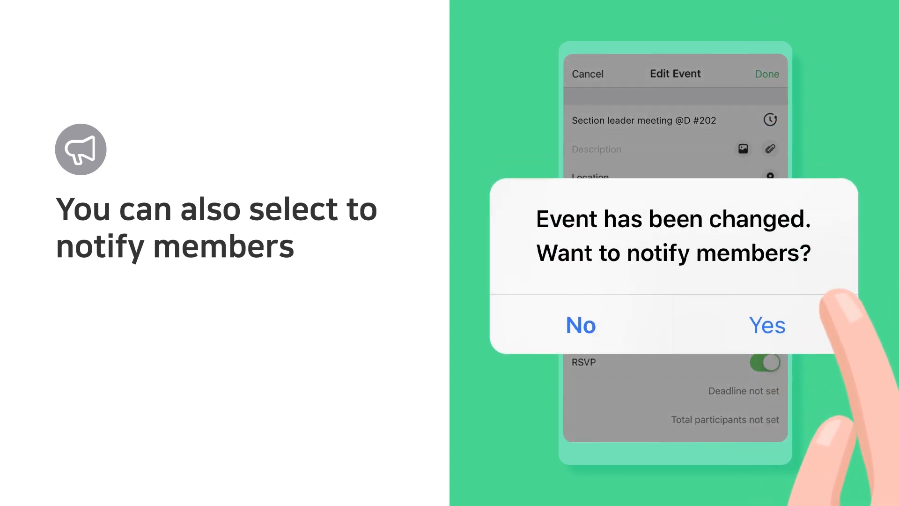
{"action": "left_click", "coordinate": [766, 325]}
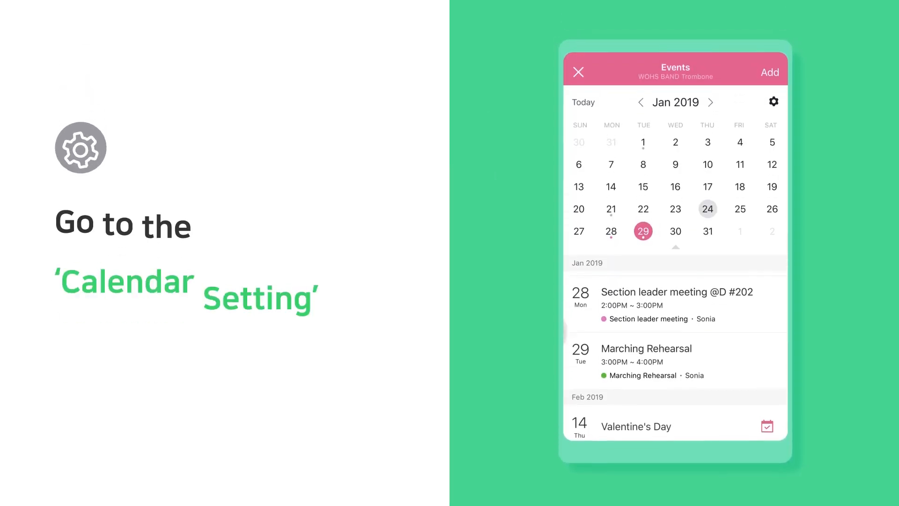
Step: From calendar settings, add a new calendar named Section leader meeting in pink
{"action": "left_click", "coordinate": [773, 103]}
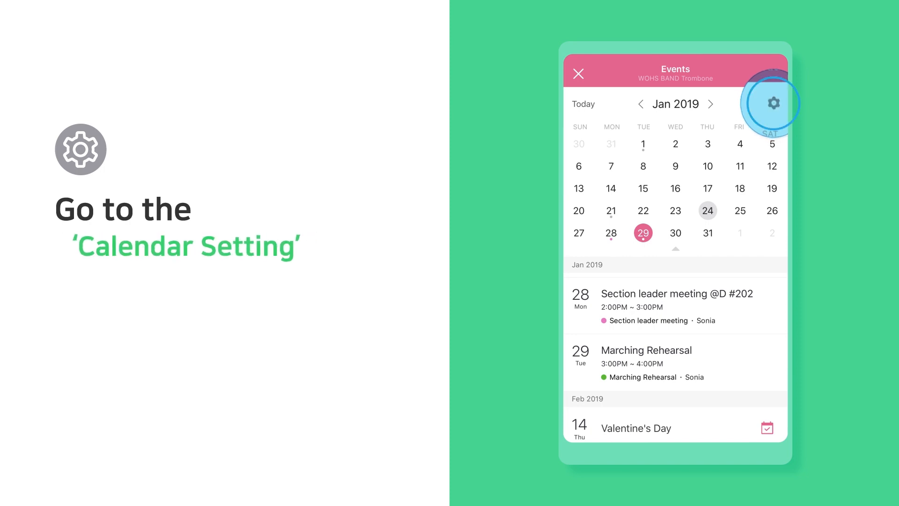
{"action": "left_click", "coordinate": [772, 104]}
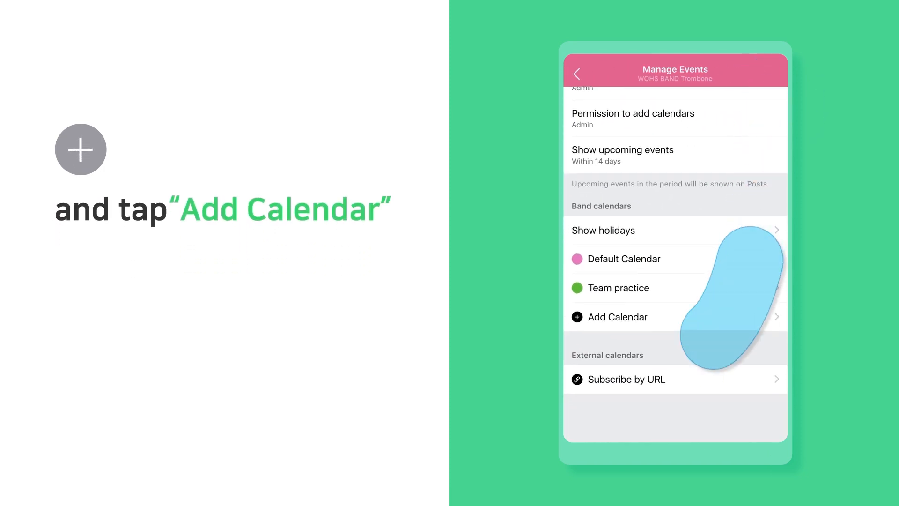
{"action": "left_click", "coordinate": [618, 317]}
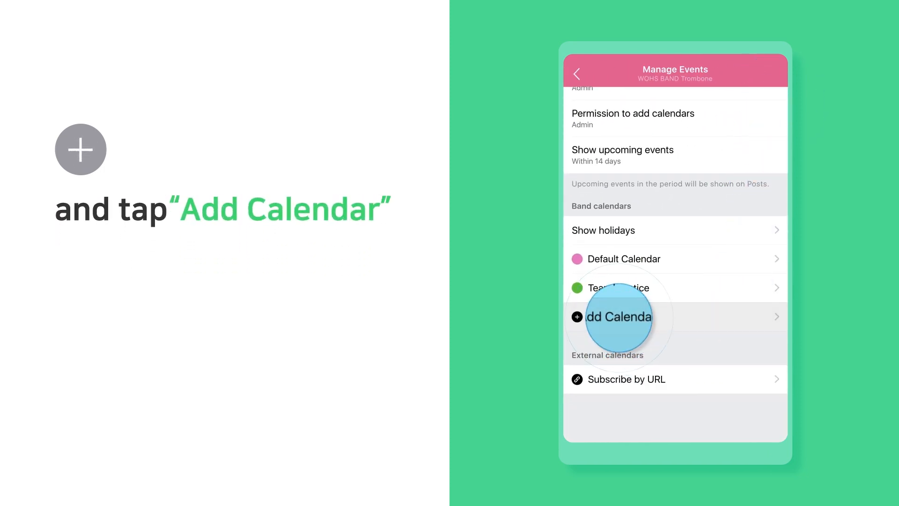
{"action": "left_click", "coordinate": [619, 316]}
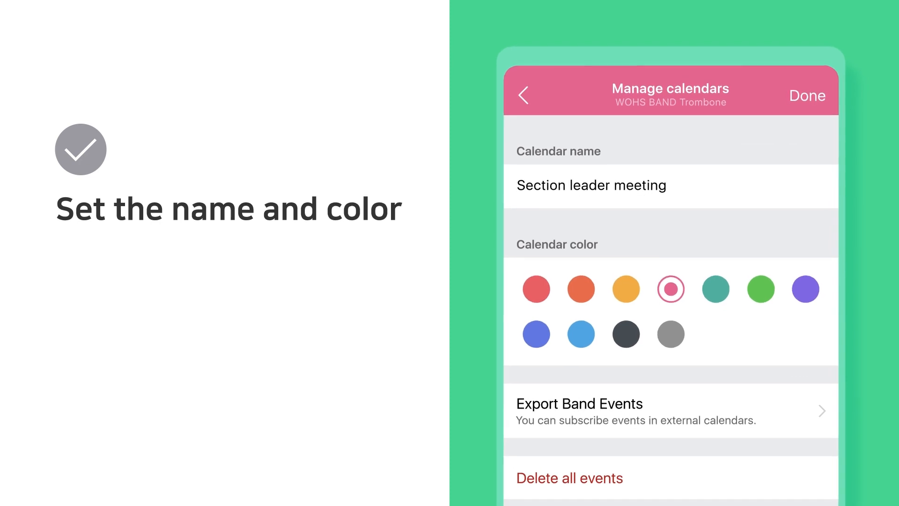